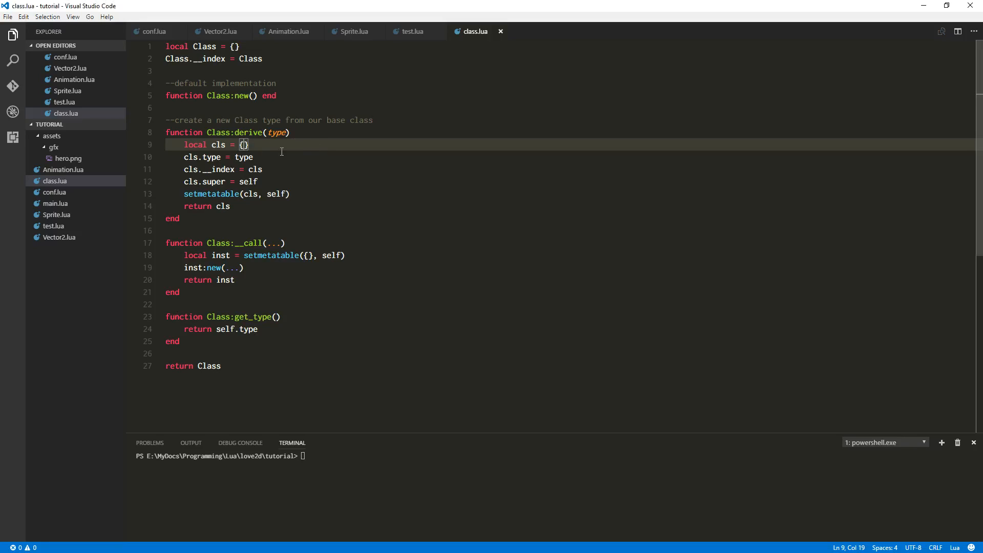
{"action": "mouse_move", "coordinate": [300, 153]}
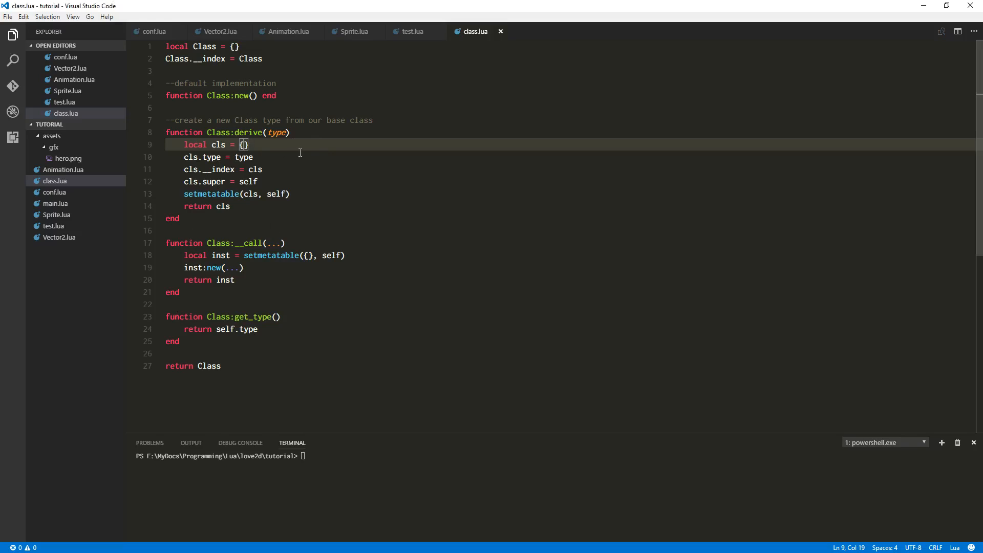
Switch to test.lua and enter 'lua test.lua' in the terminal without running it
{"action": "left_click", "coordinate": [412, 32]}
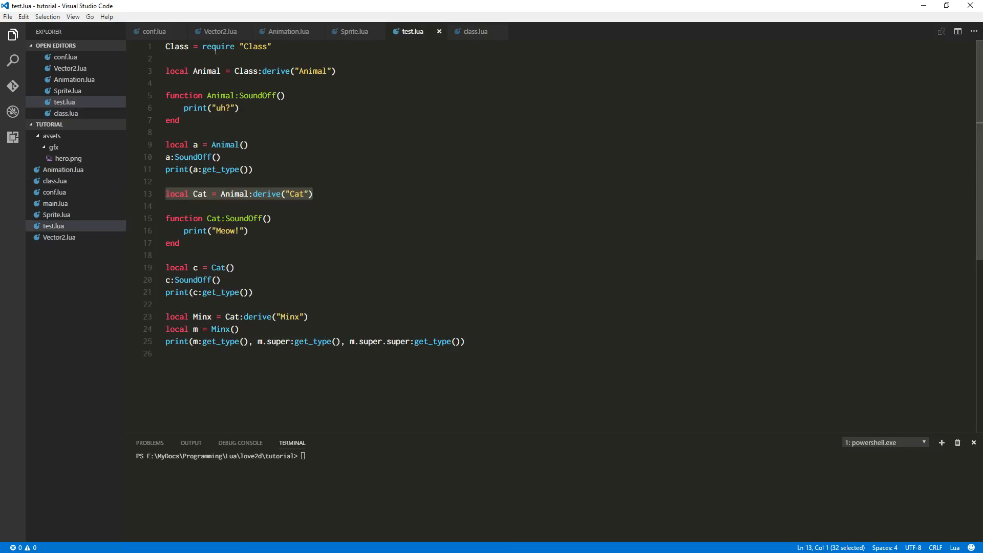
{"action": "mouse_move", "coordinate": [283, 163]}
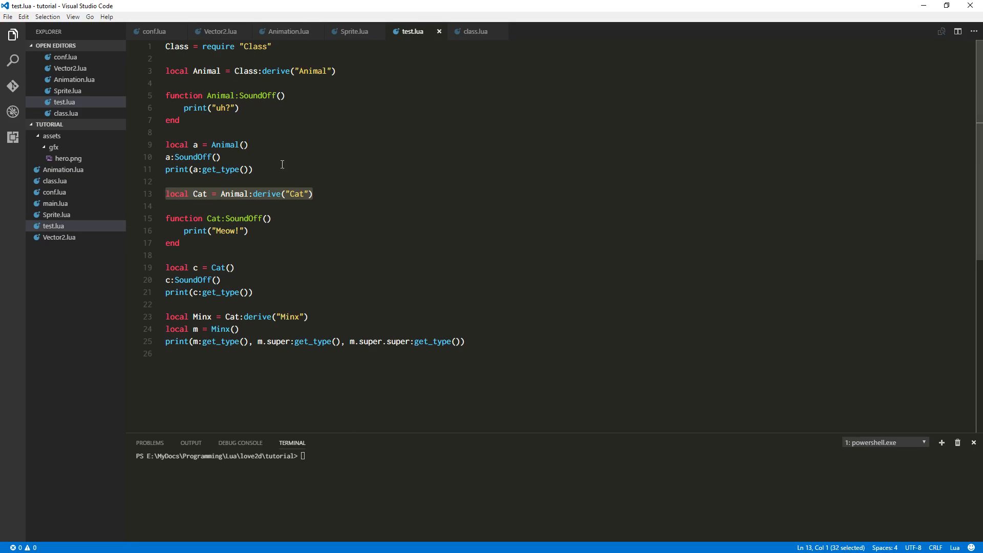
{"action": "type", "text": "lu"}
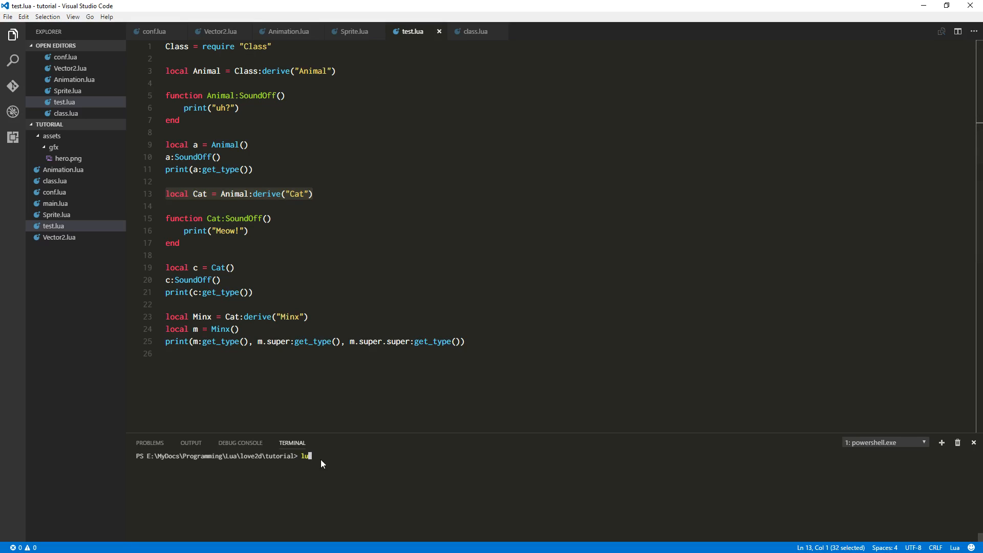
{"action": "type", "text": "a test.lua"}
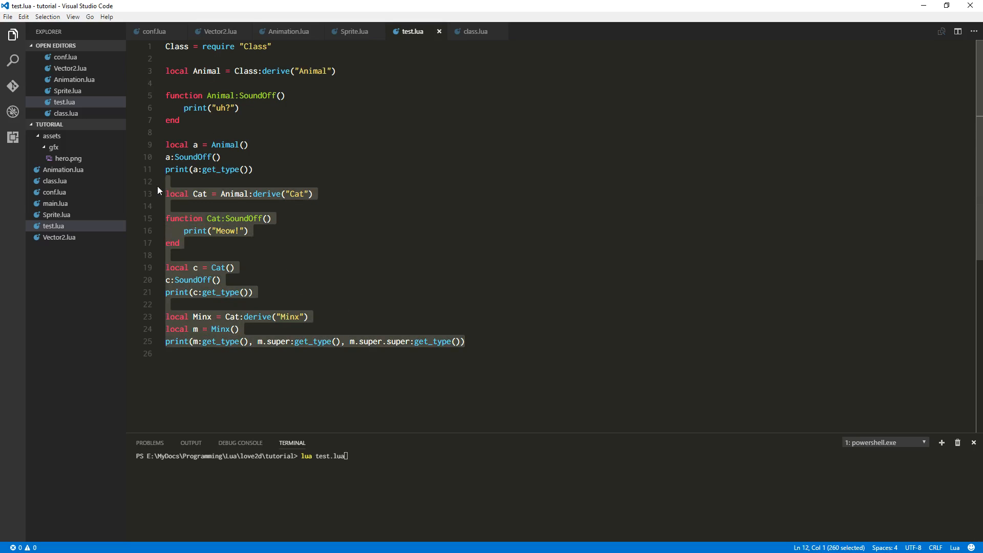
Toggle the Cat and Minx block comments in test.lua, rerun it, then move to class.lua
{"action": "key", "text": "ctrl+/"}
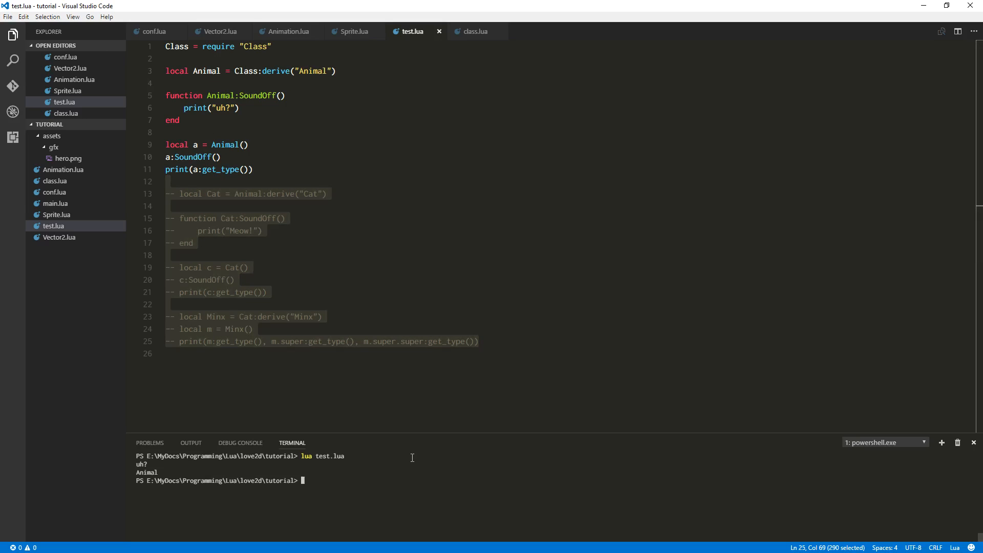
{"action": "left_click", "coordinate": [165, 255]}
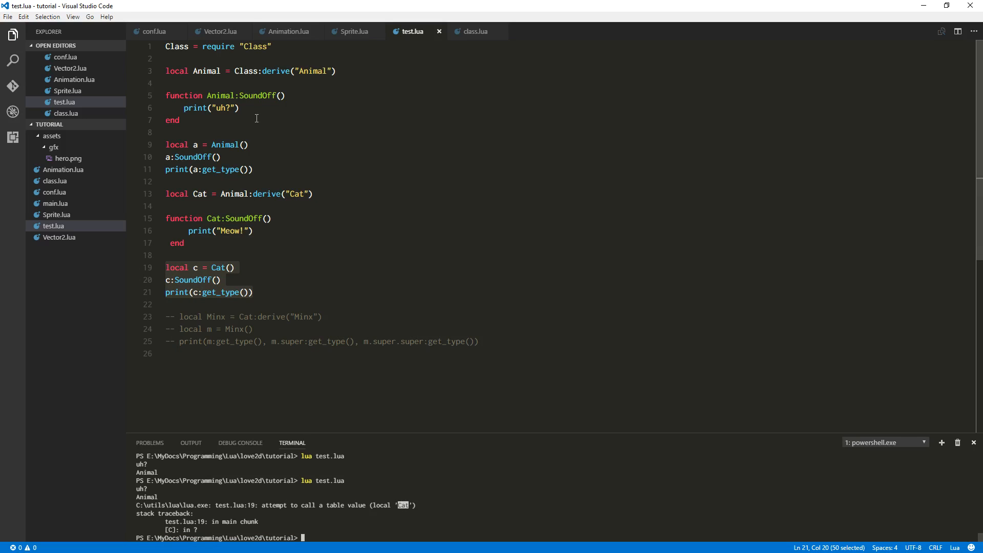
{"action": "left_click", "coordinate": [475, 32]}
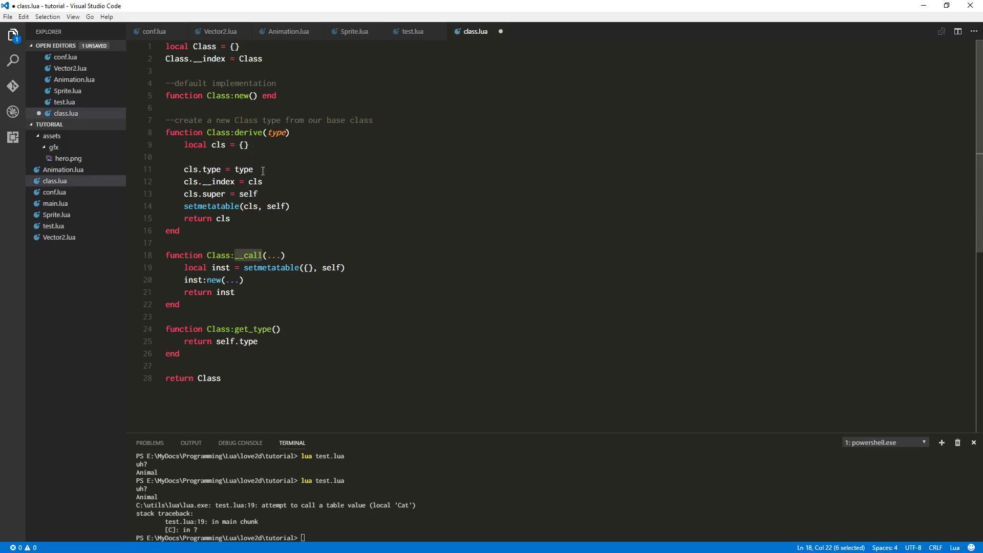
Add cls["__call"] = Class.__call in derive, save, and rerun test.lua so Cat prints
{"action": "type", "text": "cls[\"__call"}
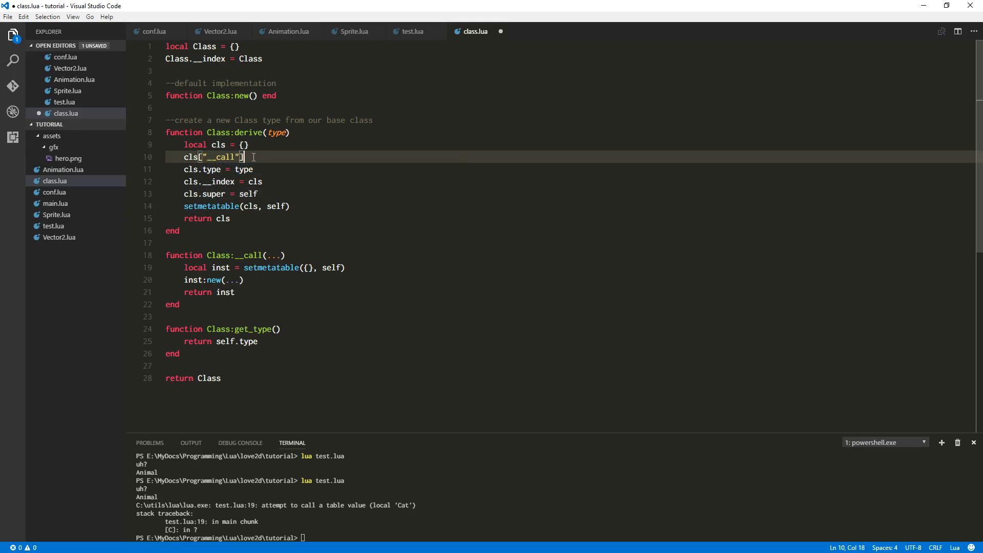
{"action": "type", "text": "="}
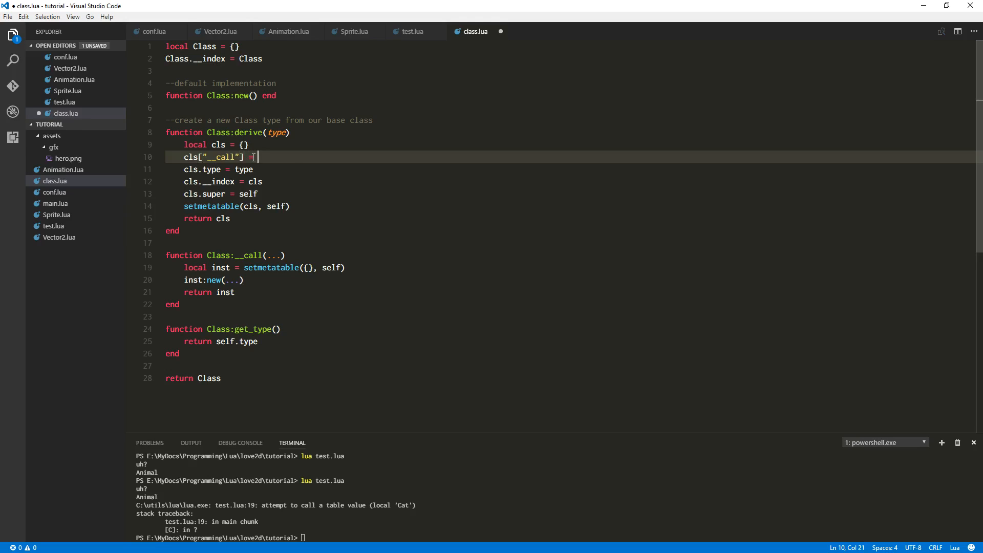
{"action": "type", "text": "self."}
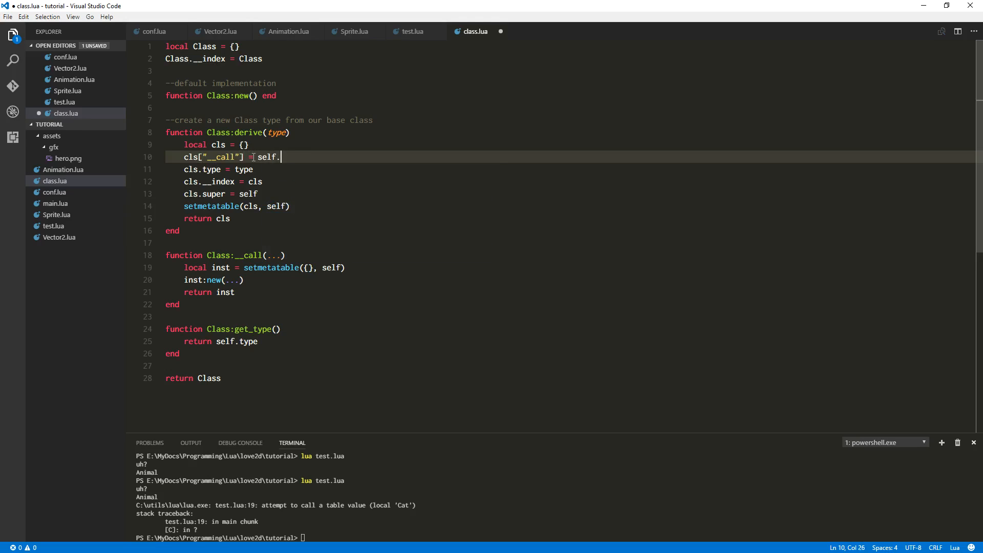
{"action": "key", "text": "BackSpace"}
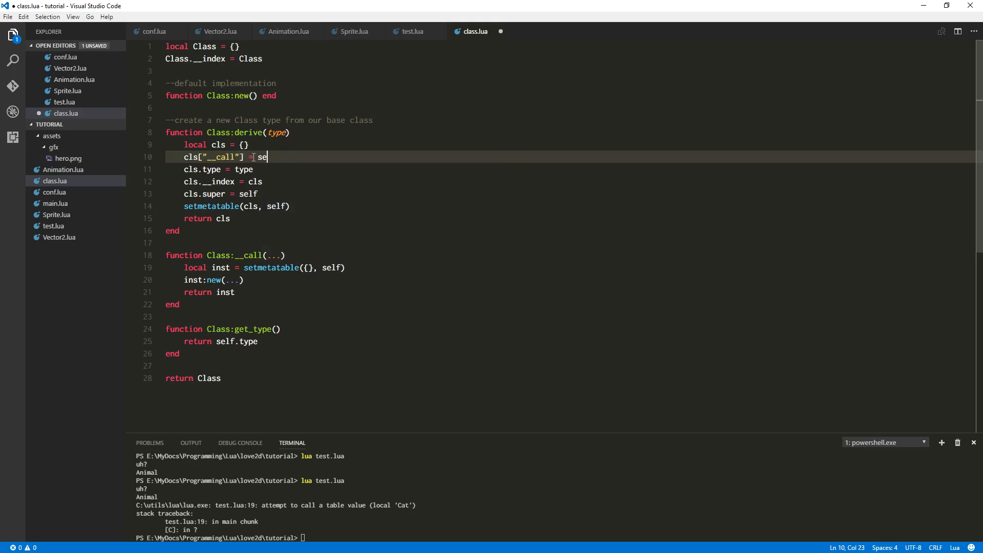
{"action": "type", "text": "Class."}
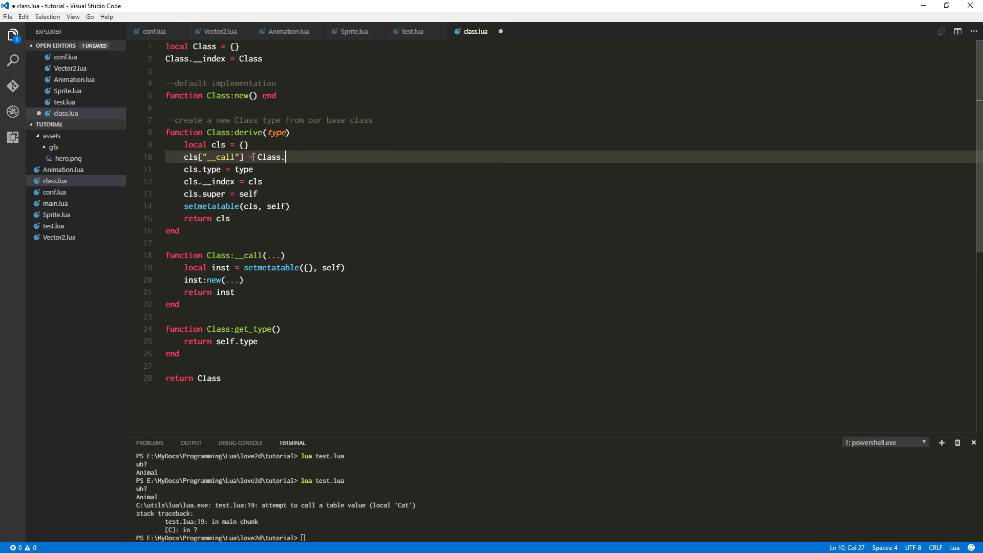
{"action": "type", "text": "__call"}
{"action": "left_click", "coordinate": [298, 538]}
{"action": "type", "text": "lua test.lua"}
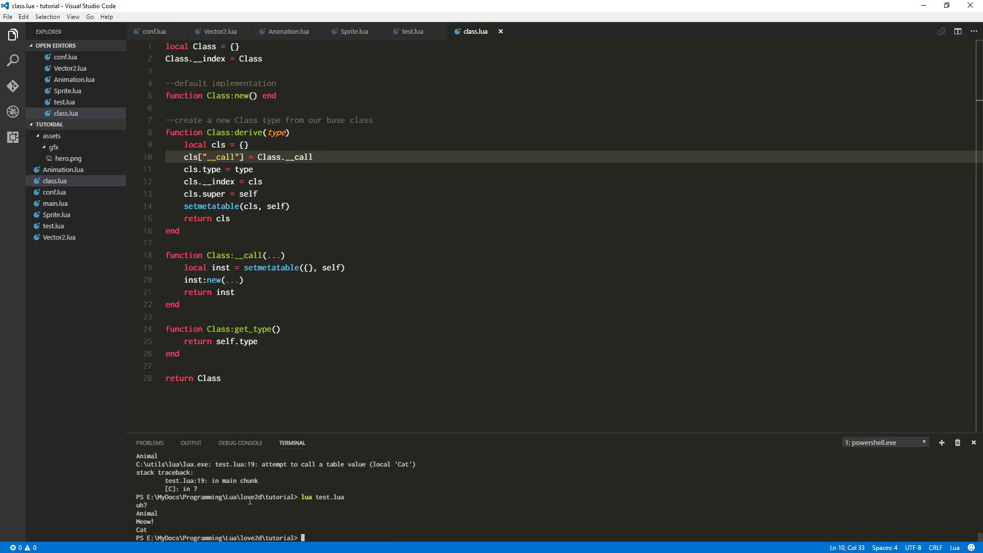
Uncomment the Minx lines in test.lua and run it, printing Minx, Cat and Animal
{"action": "left_click", "coordinate": [412, 31]}
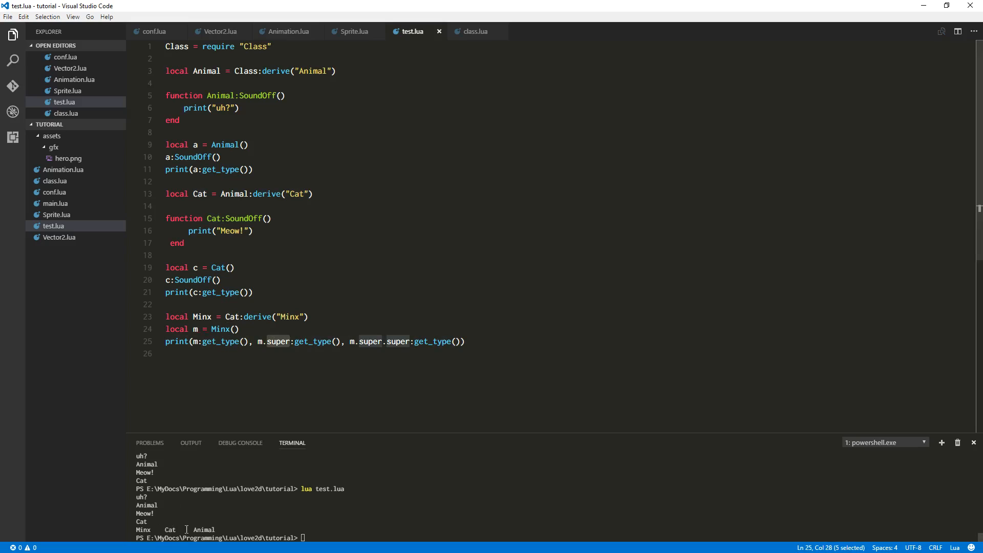
{"action": "left_click", "coordinate": [303, 341]}
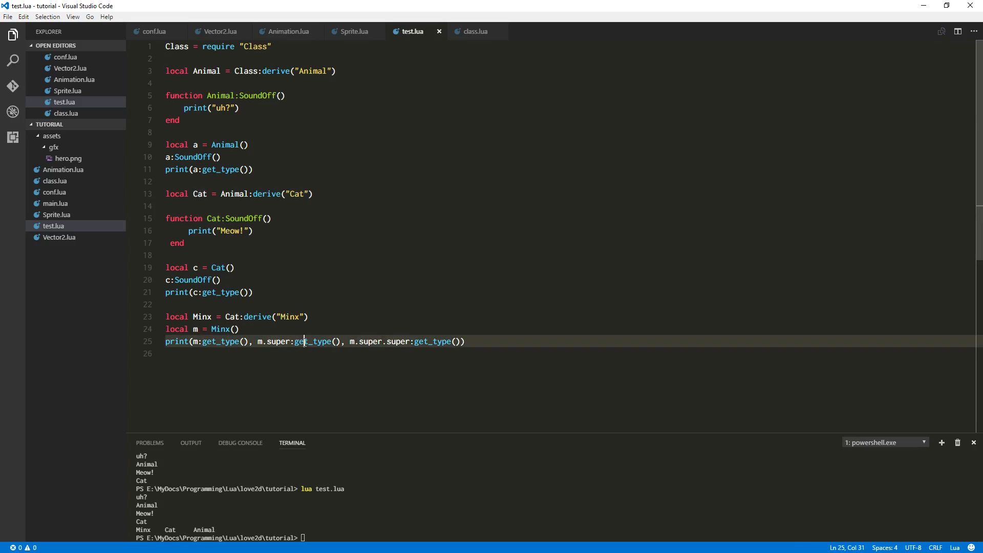
Highlight uses of 'super' in test.lua, then return to class.lua to review derive's __call line
{"action": "double_click", "coordinate": [278, 341]}
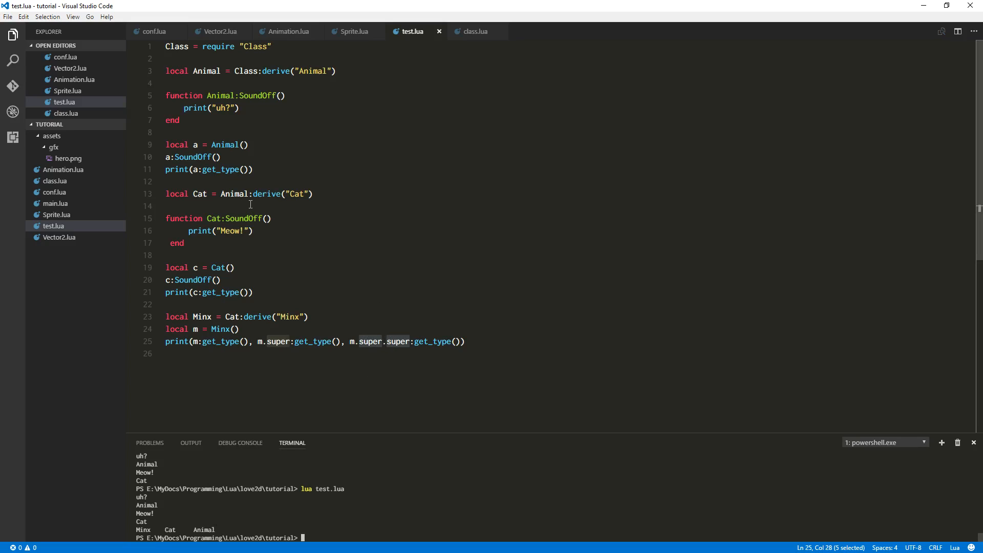
{"action": "left_click", "coordinate": [166, 132]}
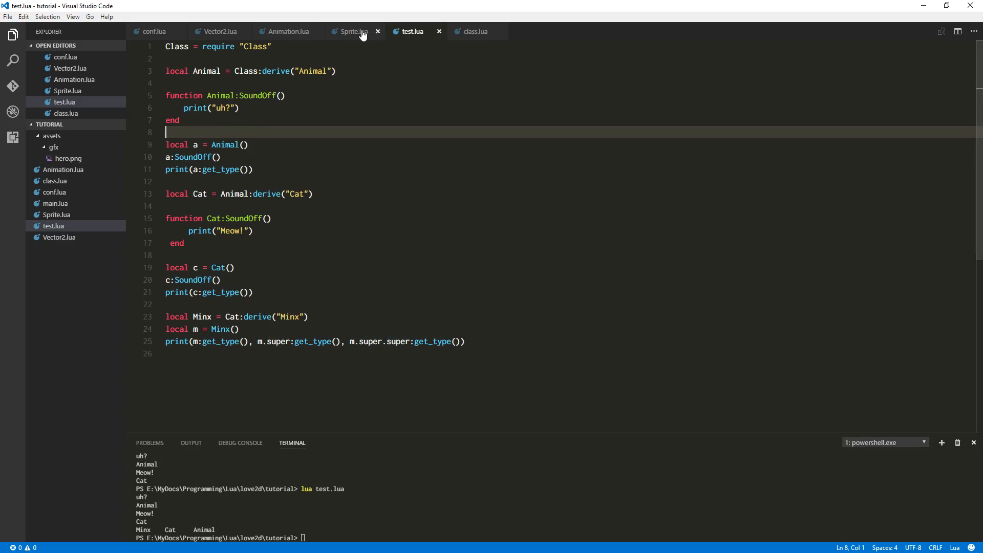
{"action": "left_click", "coordinate": [476, 31]}
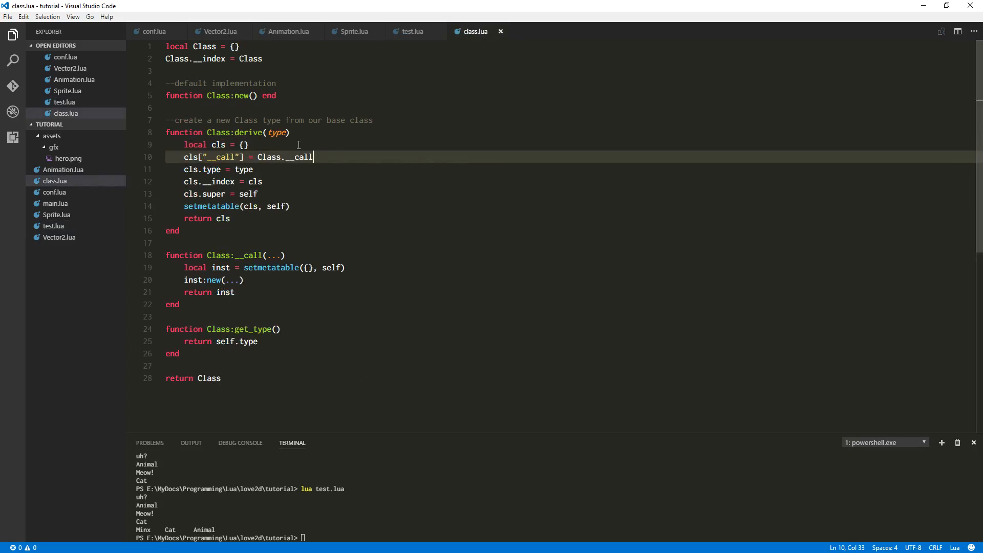